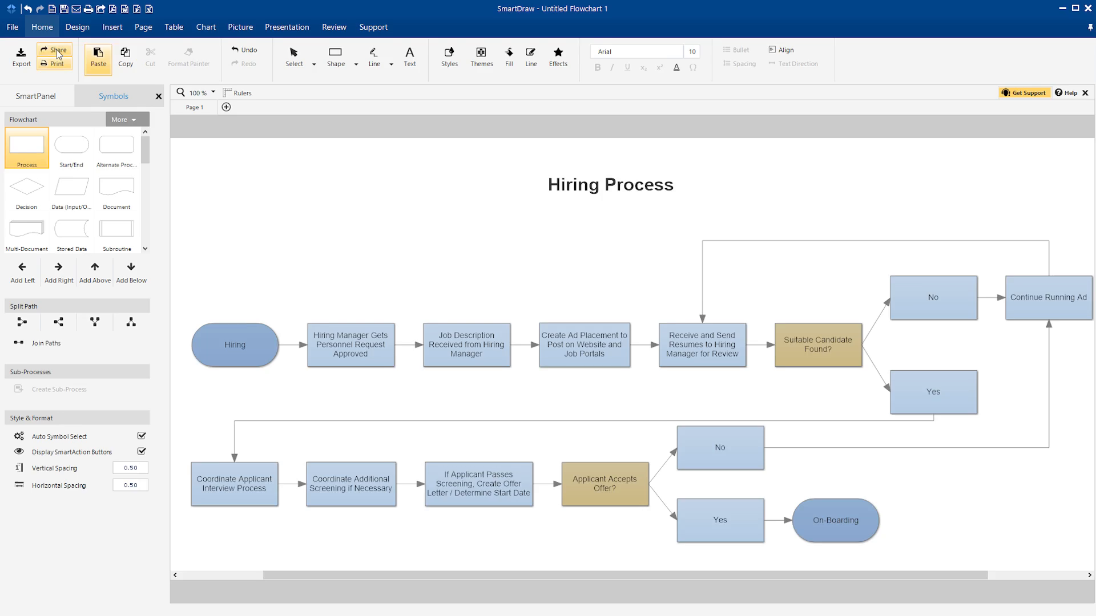
Step: Bring up Save As from the File menu for the untitled Hiring Process flowchart
{"action": "left_click", "coordinate": [11, 27]}
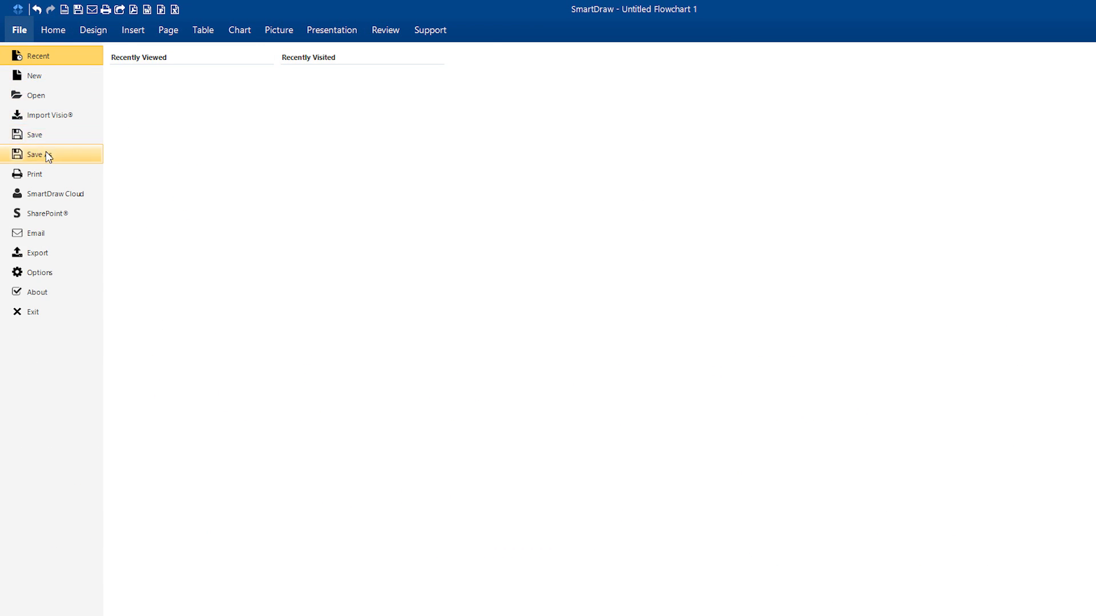
{"action": "left_click", "coordinate": [35, 155]}
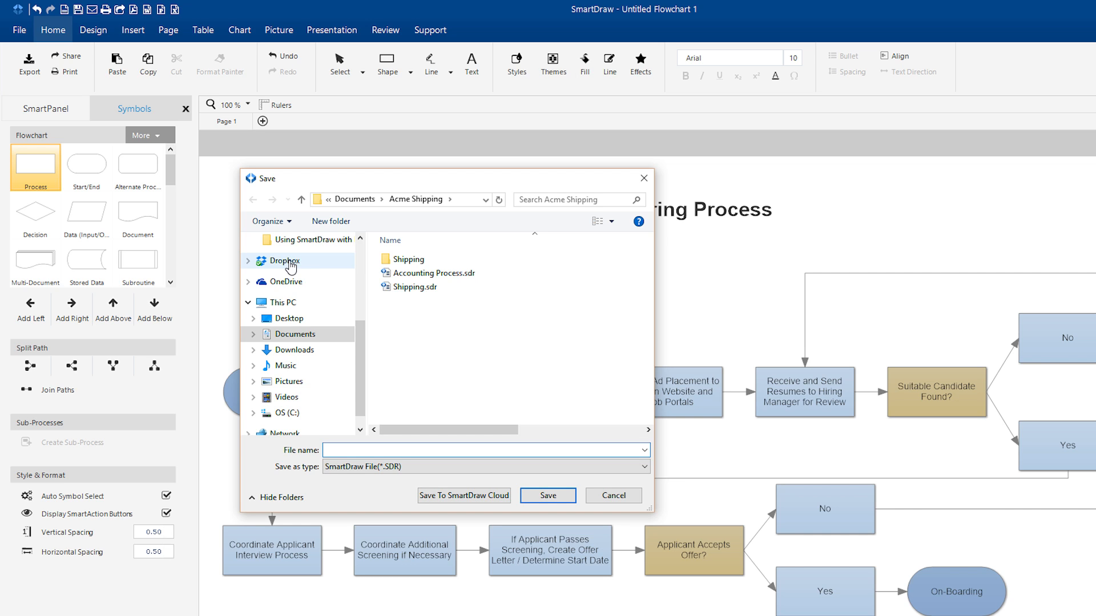
Step: Save the flowchart as 'Hiring Process' in Dropbox's SmartDraw folder
{"action": "left_click", "coordinate": [284, 261]}
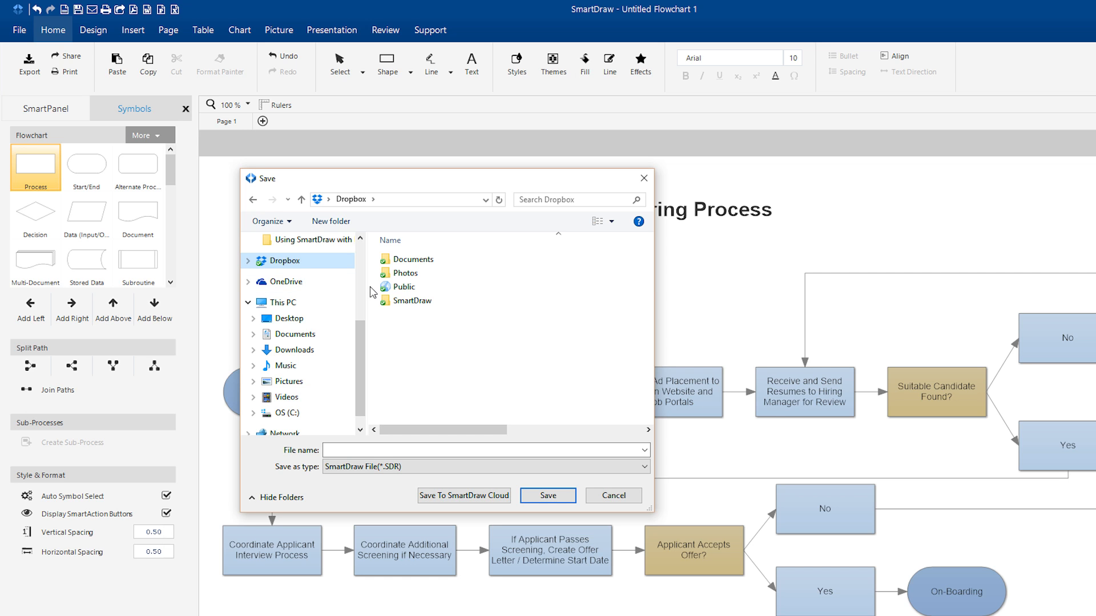
{"action": "double_click", "coordinate": [412, 301]}
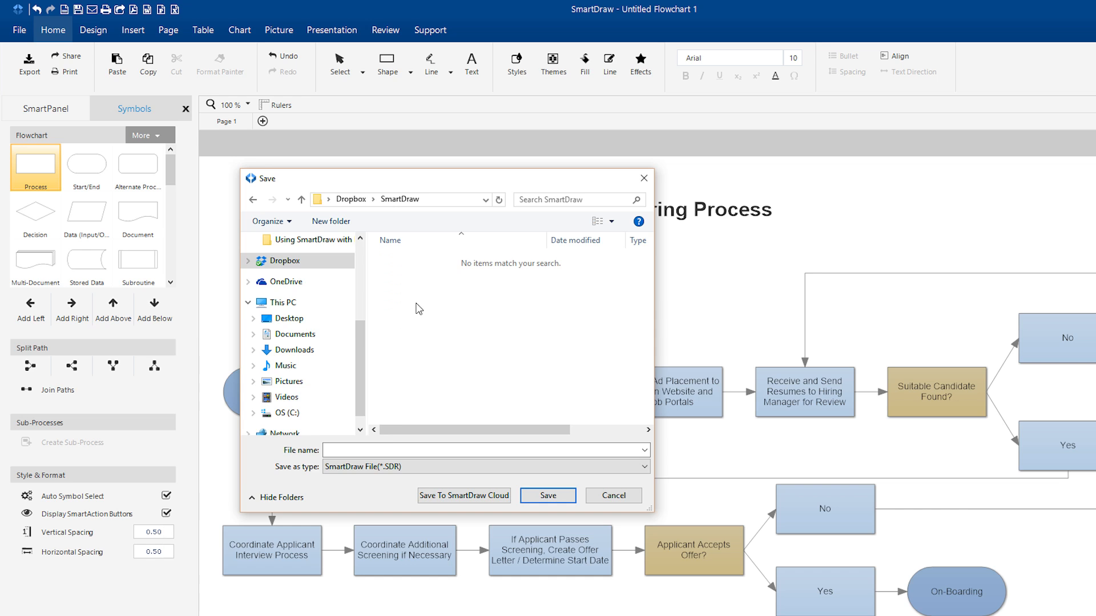
{"action": "left_click", "coordinate": [487, 450]}
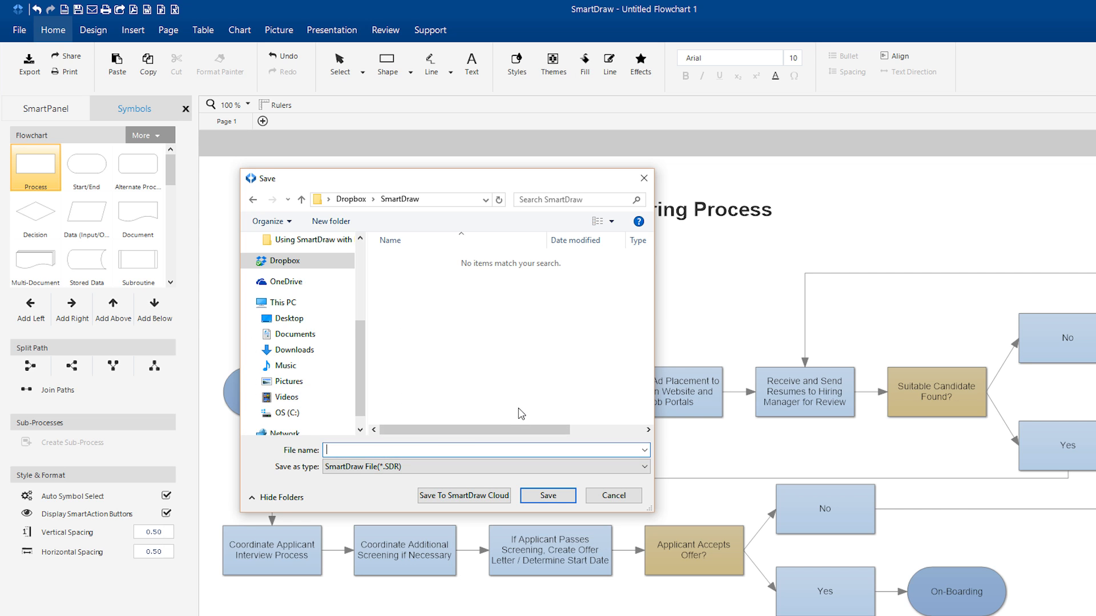
{"action": "type", "text": "Hiring Process"}
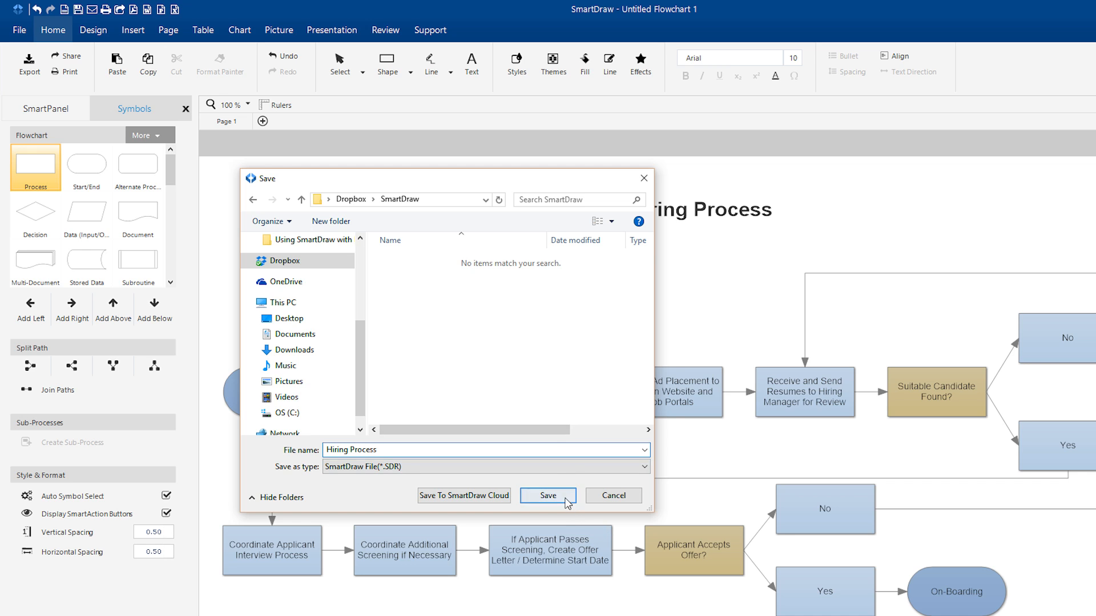
{"action": "left_click", "coordinate": [548, 495]}
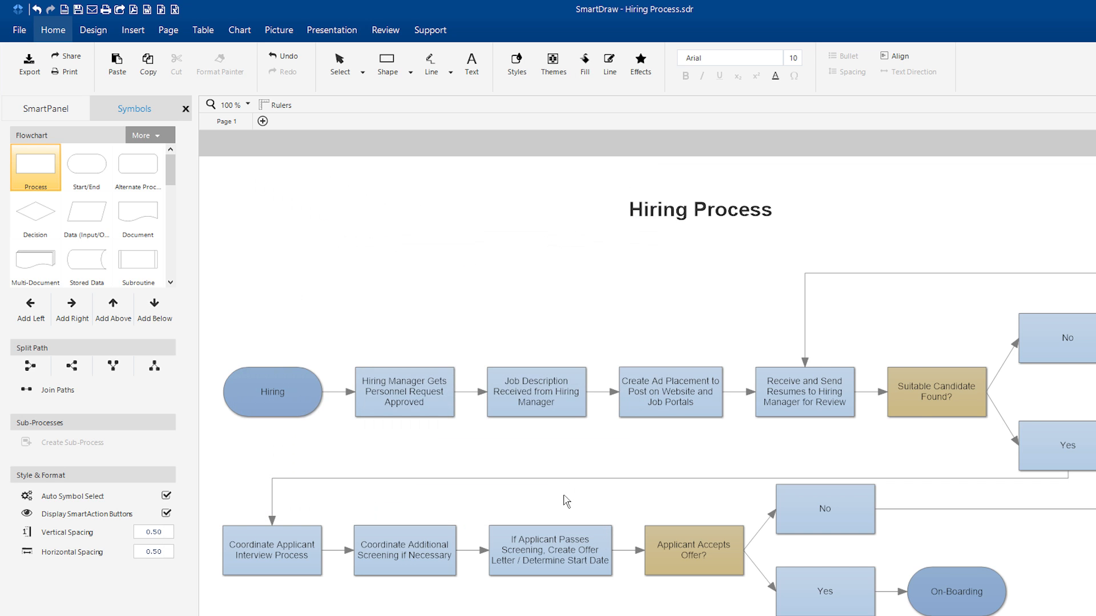
Step: Go to File > Open and choose Dropbox as the place to open a drawing from
{"action": "left_click", "coordinate": [339, 66]}
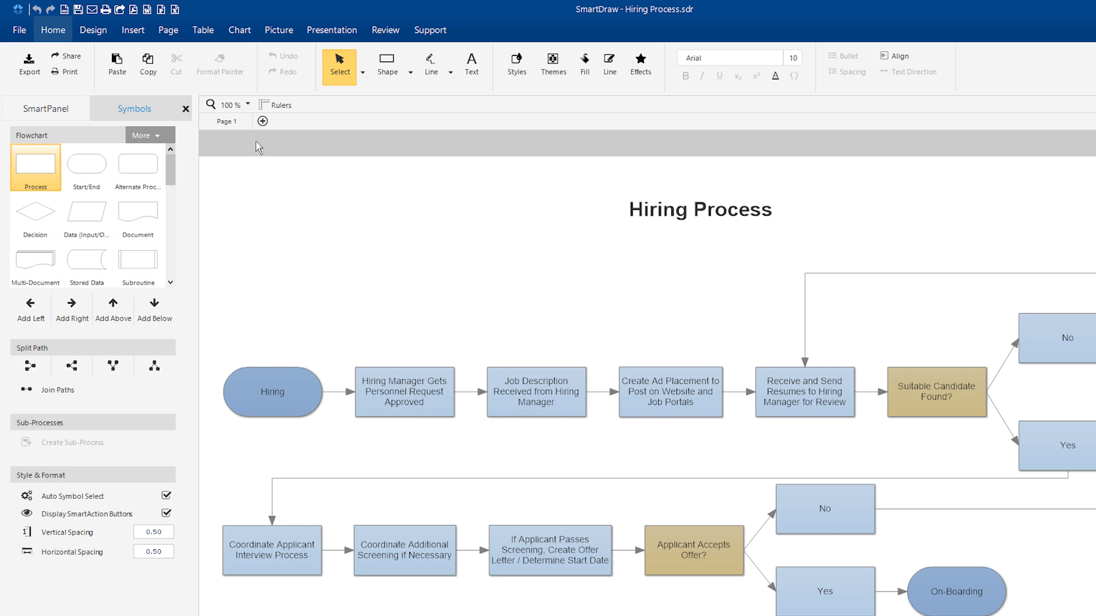
{"action": "left_click", "coordinate": [20, 30]}
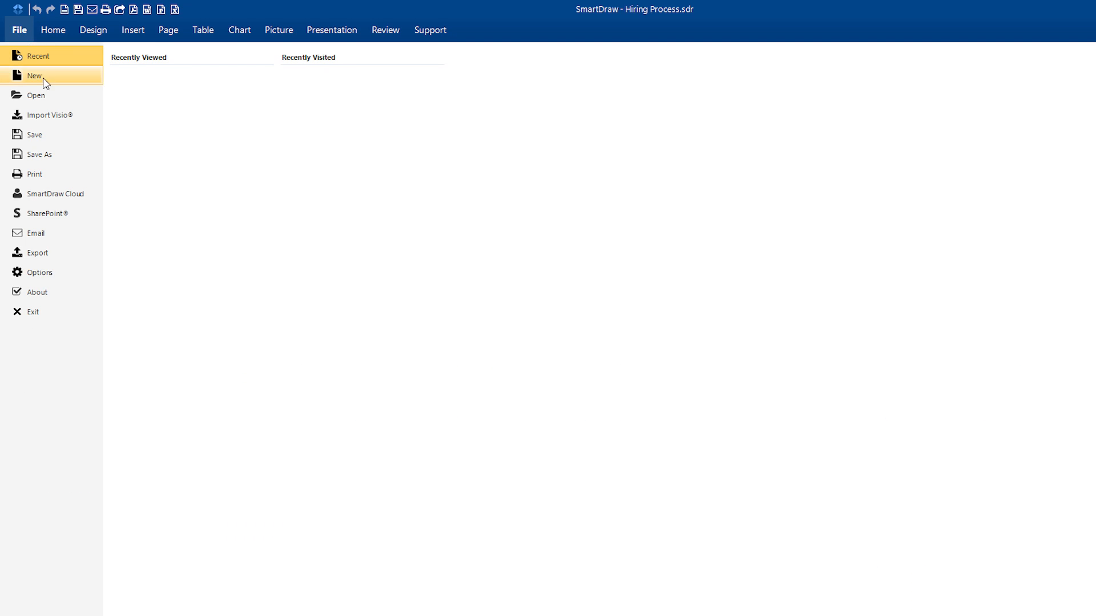
{"action": "left_click", "coordinate": [34, 75]}
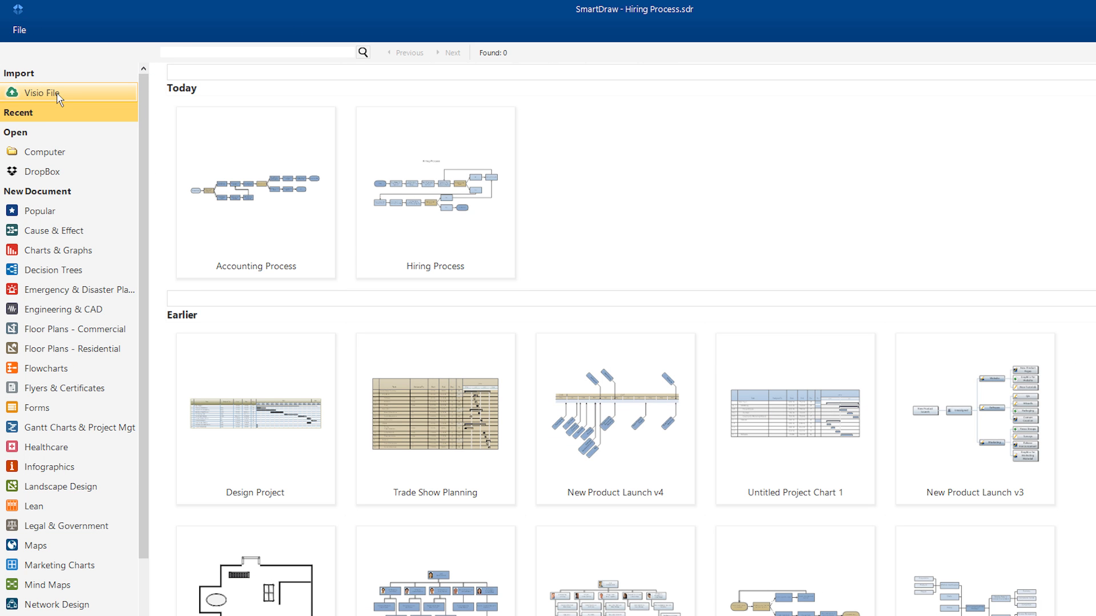
{"action": "mouse_move", "coordinate": [64, 151]}
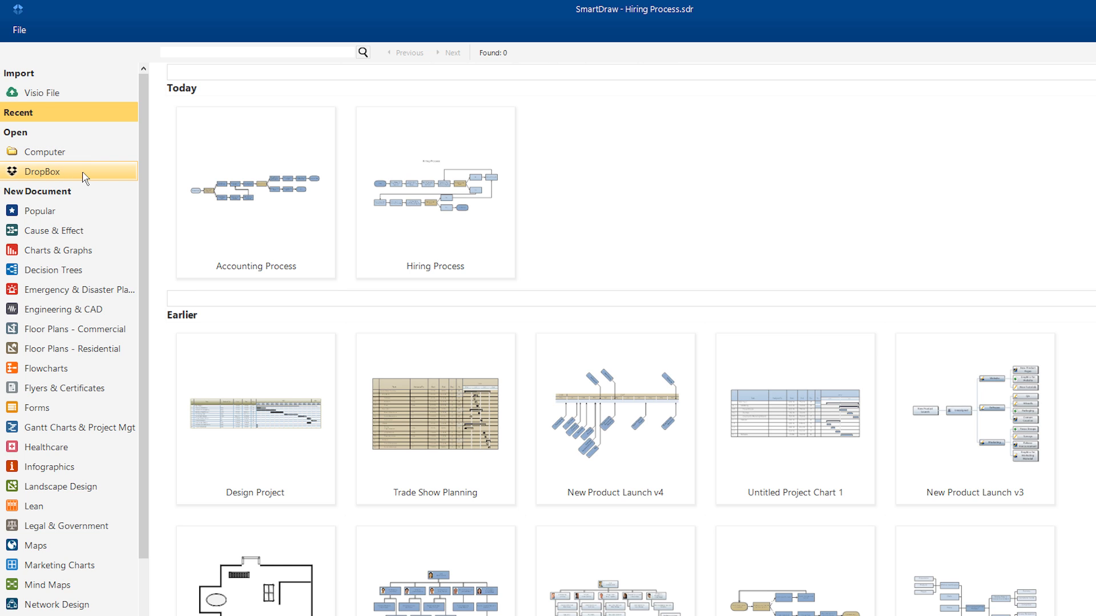
{"action": "left_click", "coordinate": [44, 171]}
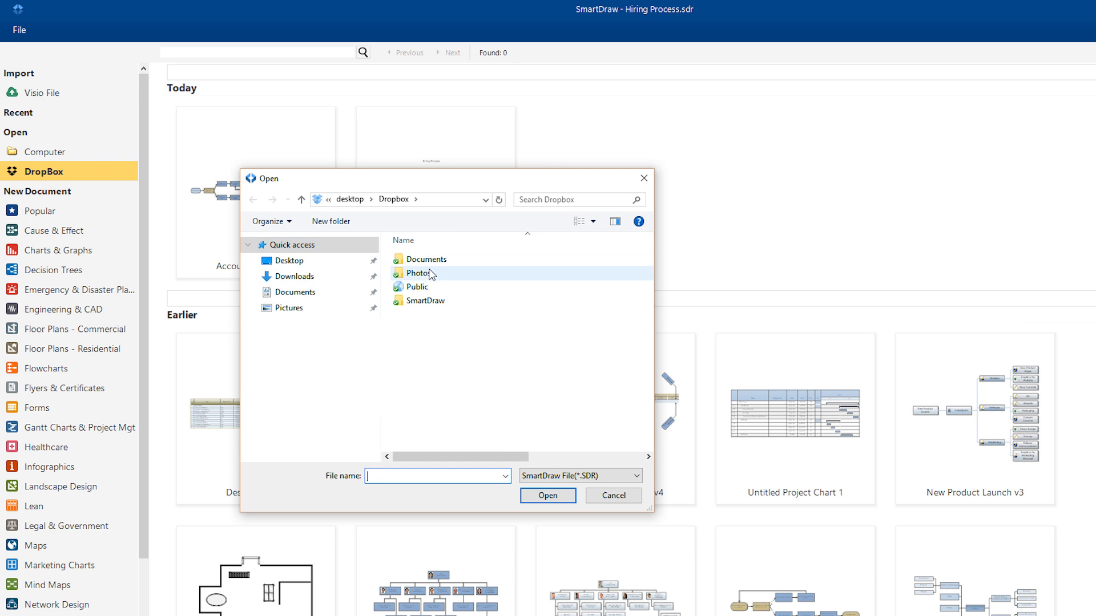
Step: Open Accounting Process.sdr from the SmartDraw folder in Dropbox
{"action": "double_click", "coordinate": [426, 300]}
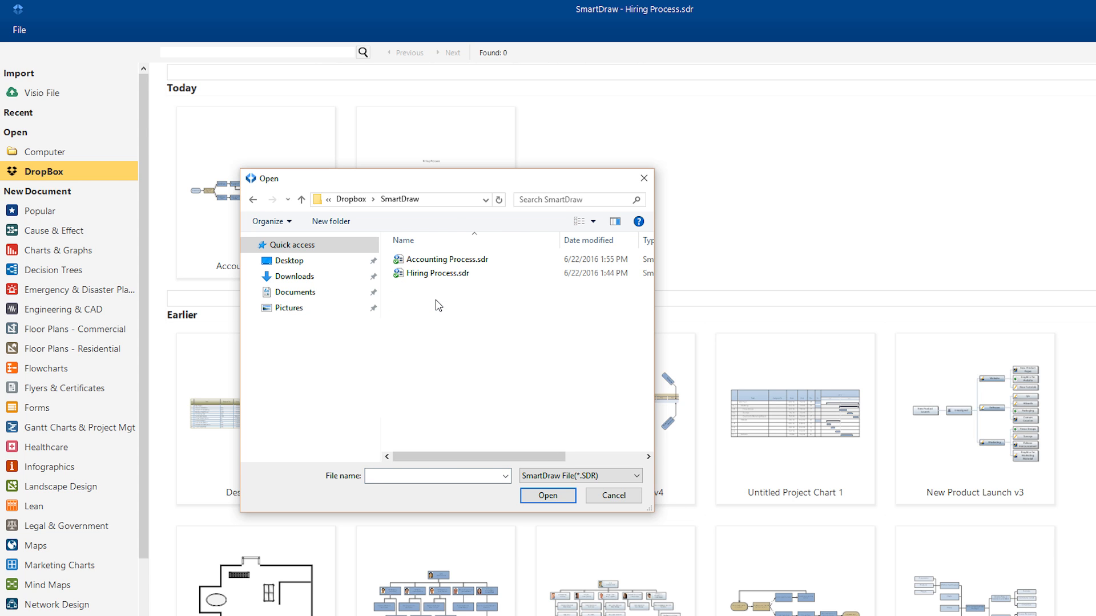
{"action": "left_click", "coordinate": [448, 260]}
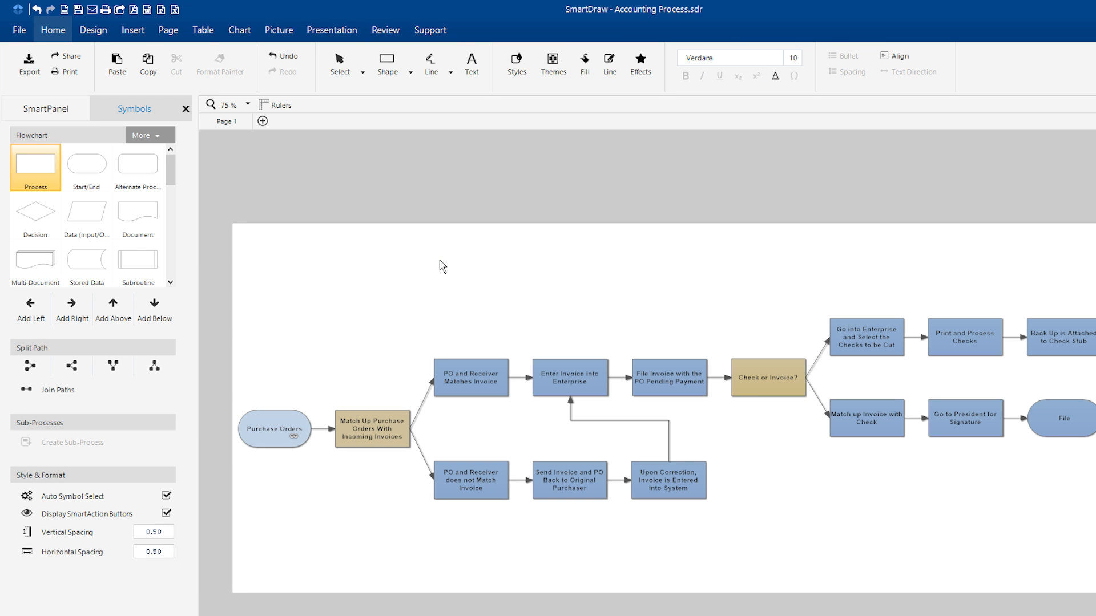
Step: From the documents screen, add Dropbox as an online service to link with SmartDraw Cloud
{"action": "left_click", "coordinate": [20, 30]}
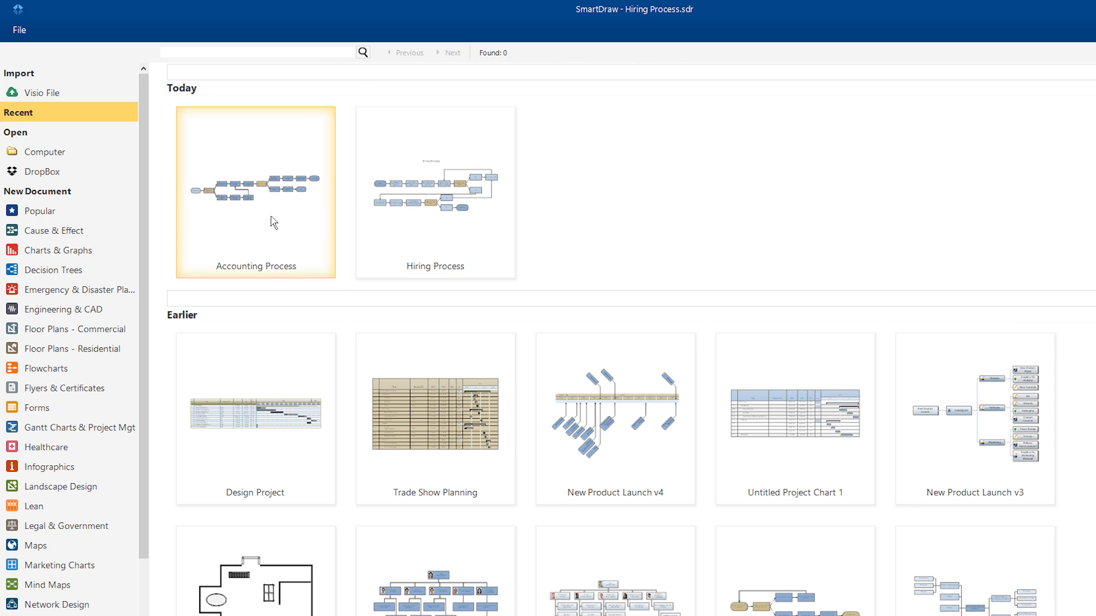
{"action": "mouse_move", "coordinate": [607, 247]}
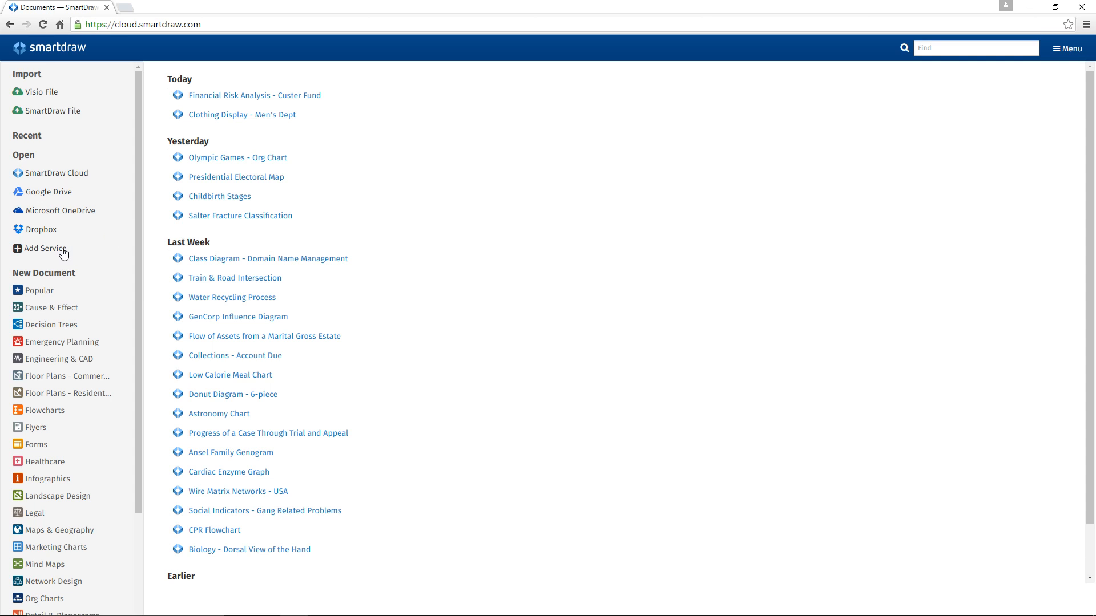
{"action": "left_click", "coordinate": [44, 248]}
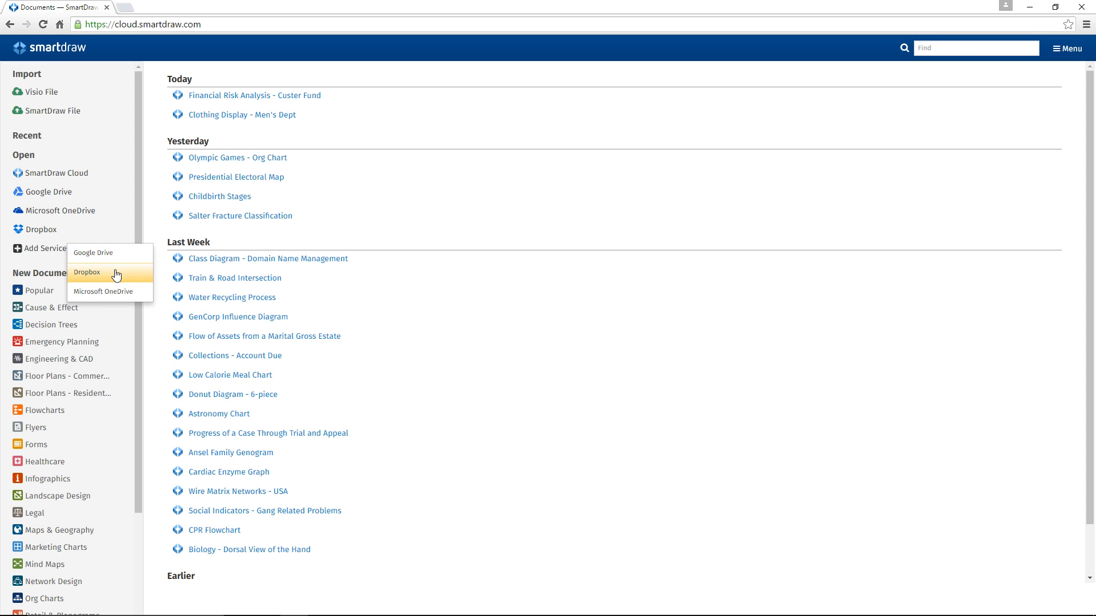
{"action": "left_click", "coordinate": [87, 272]}
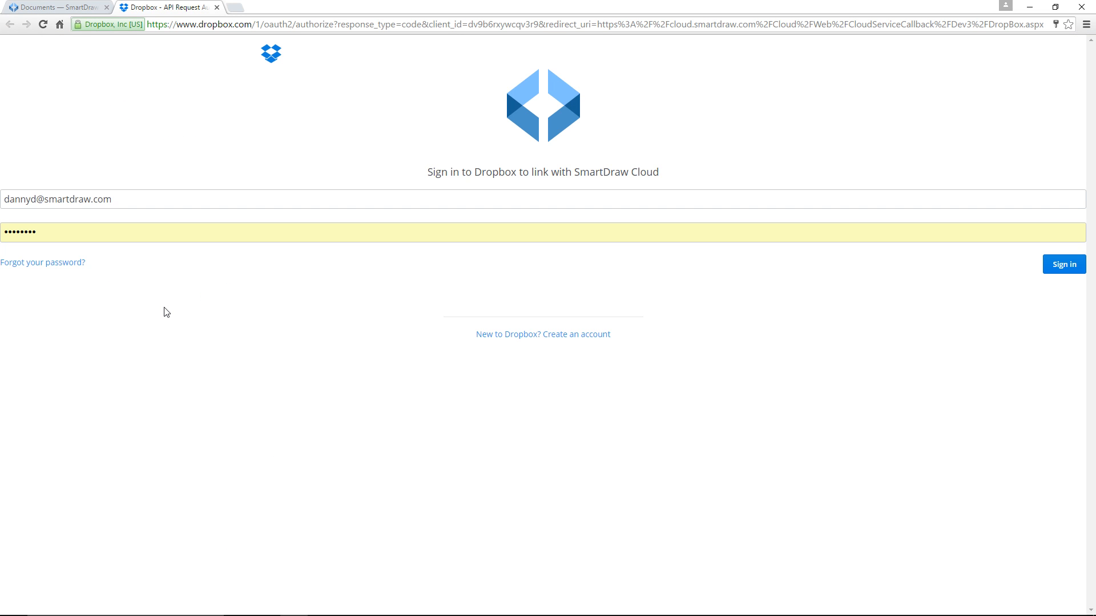
{"action": "mouse_move", "coordinate": [891, 266]}
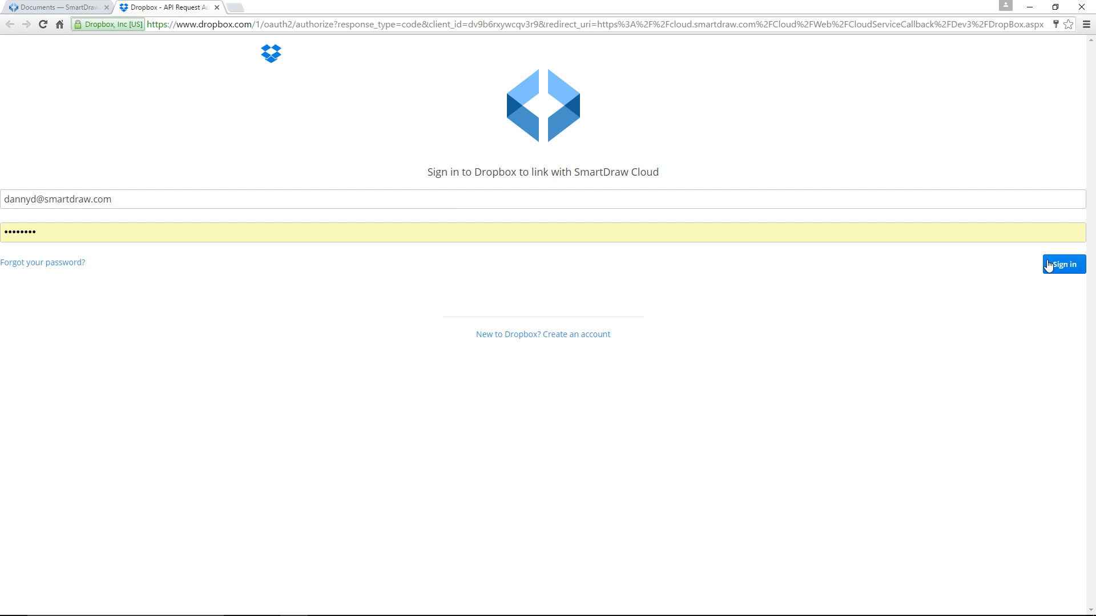
Step: Sign in to Dropbox and allow SmartDraw Cloud access to its files
{"action": "left_click", "coordinate": [1062, 264]}
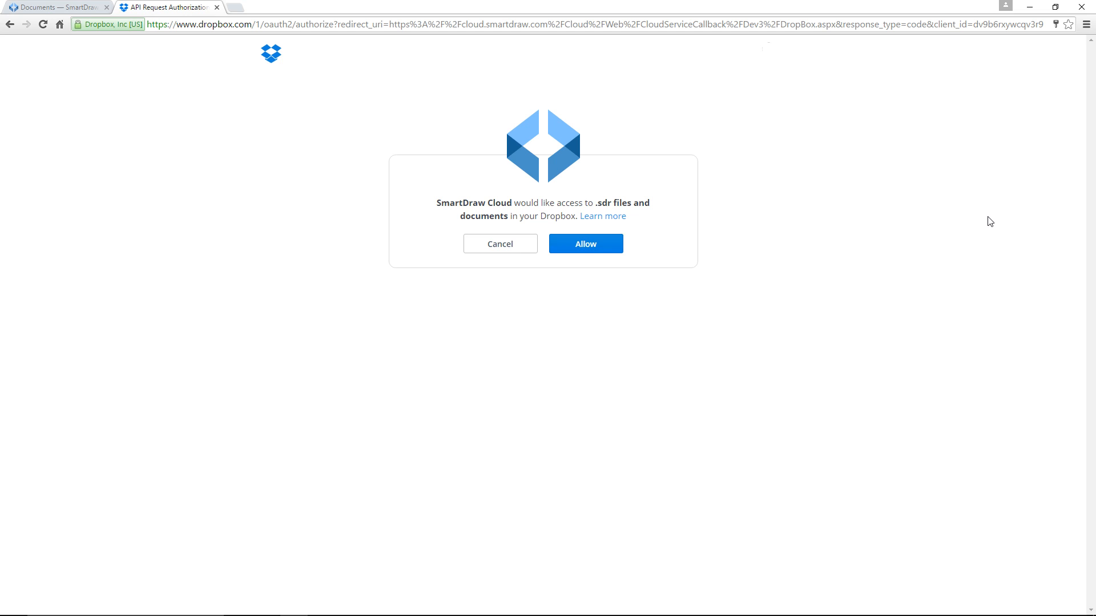
{"action": "mouse_move", "coordinate": [811, 227]}
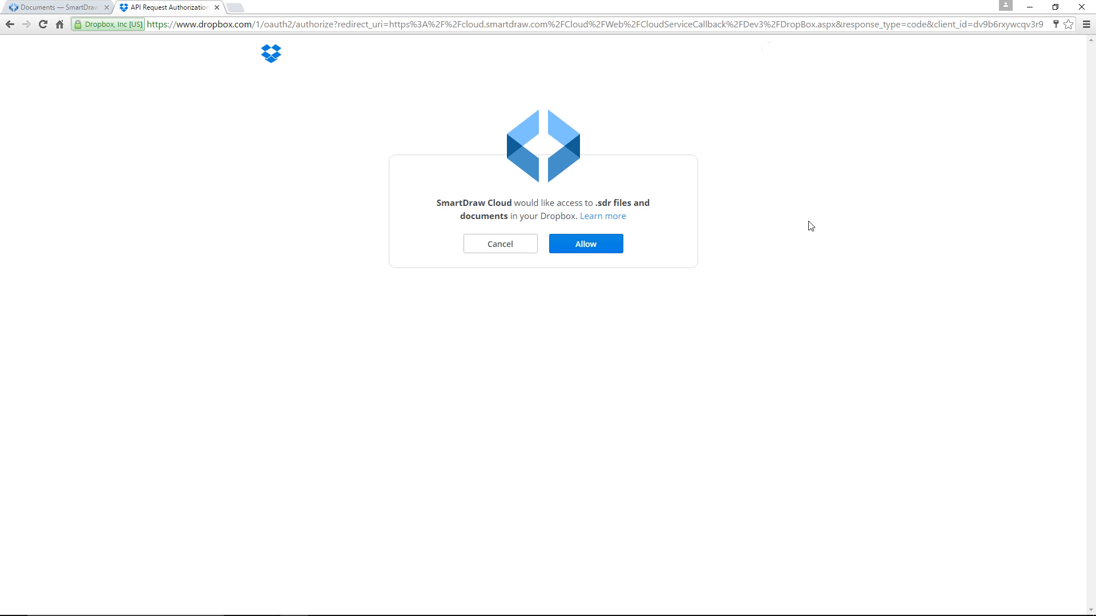
{"action": "left_click", "coordinate": [585, 244]}
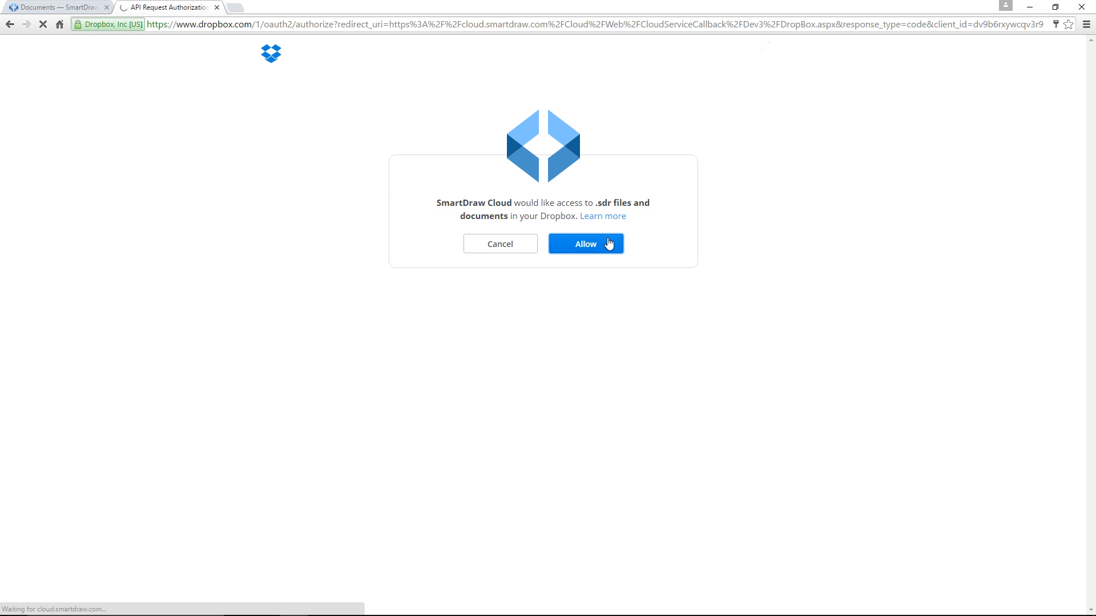
{"action": "left_click", "coordinate": [584, 245]}
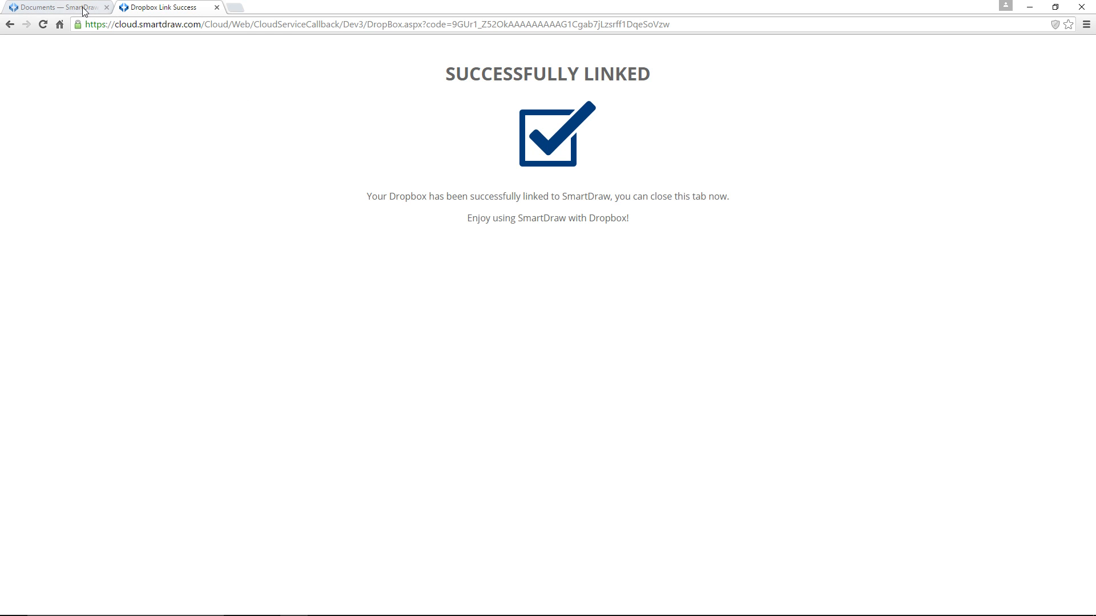
Step: Open Hiring Process from Dropbox in SmartDraw Cloud, then switch to the Engineering network diagram
{"action": "left_click", "coordinate": [56, 7]}
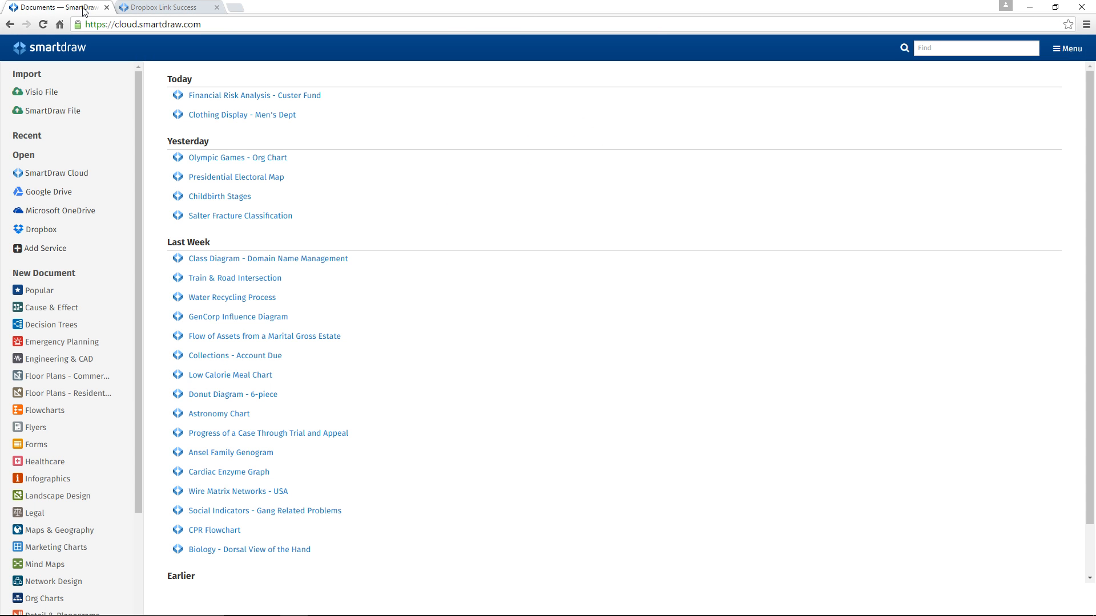
{"action": "mouse_move", "coordinate": [49, 233]}
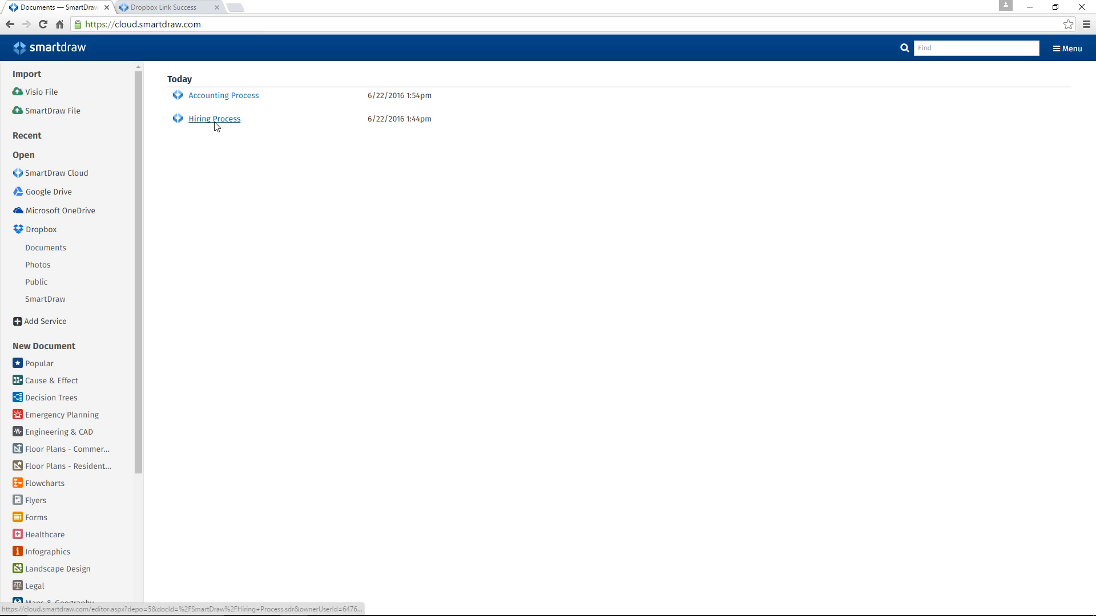
{"action": "left_click", "coordinate": [214, 119]}
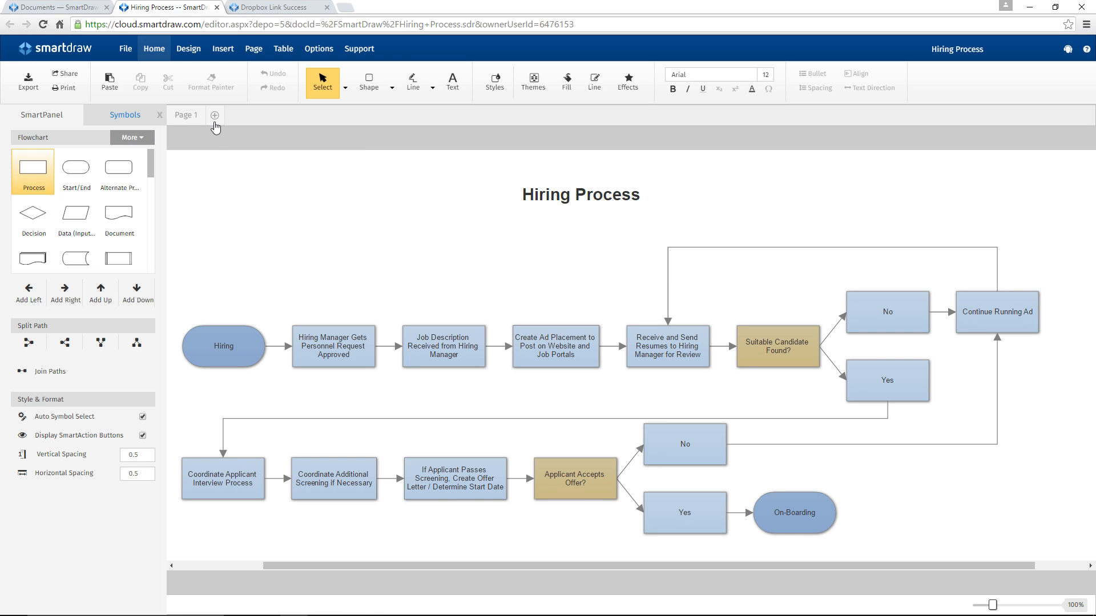
{"action": "left_click", "coordinate": [165, 7]}
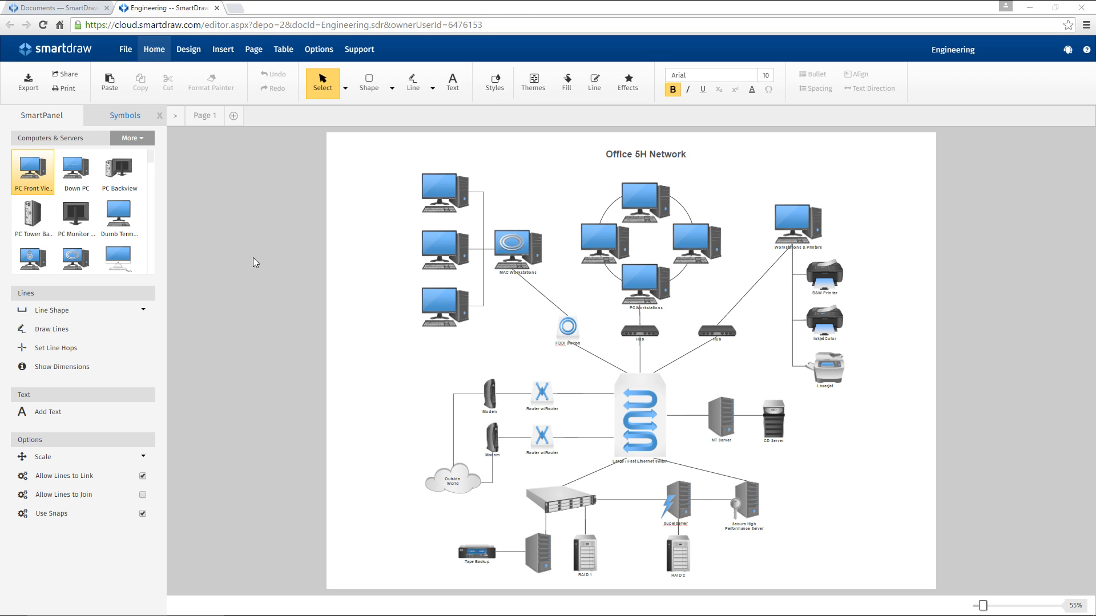
Step: Save a copy to Dropbox named 'Office 5H Network Diagram'
{"action": "left_click", "coordinate": [126, 49]}
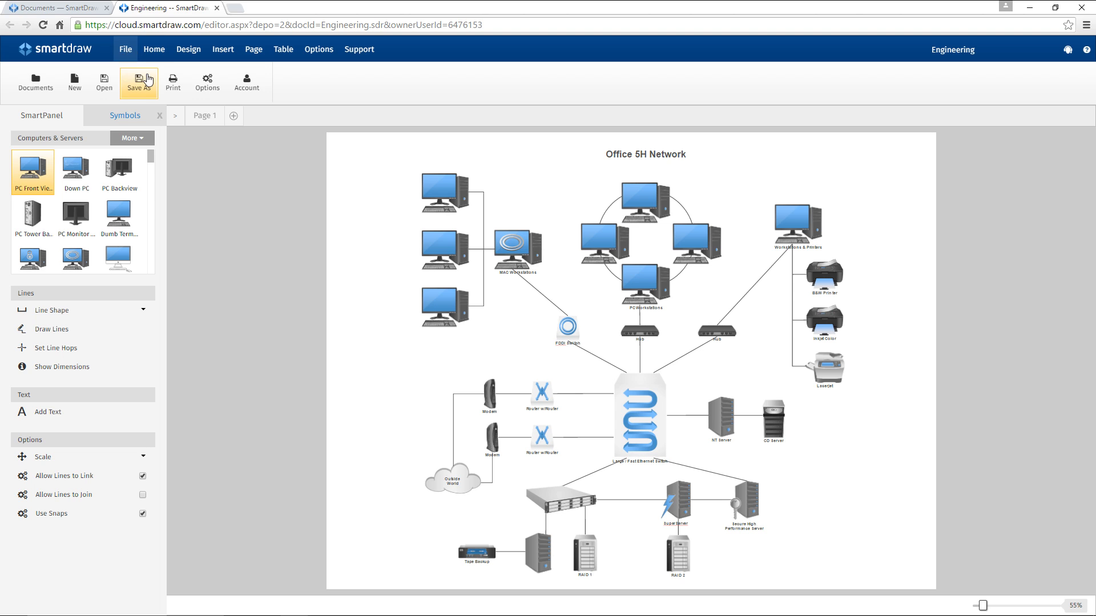
{"action": "left_click", "coordinate": [138, 82]}
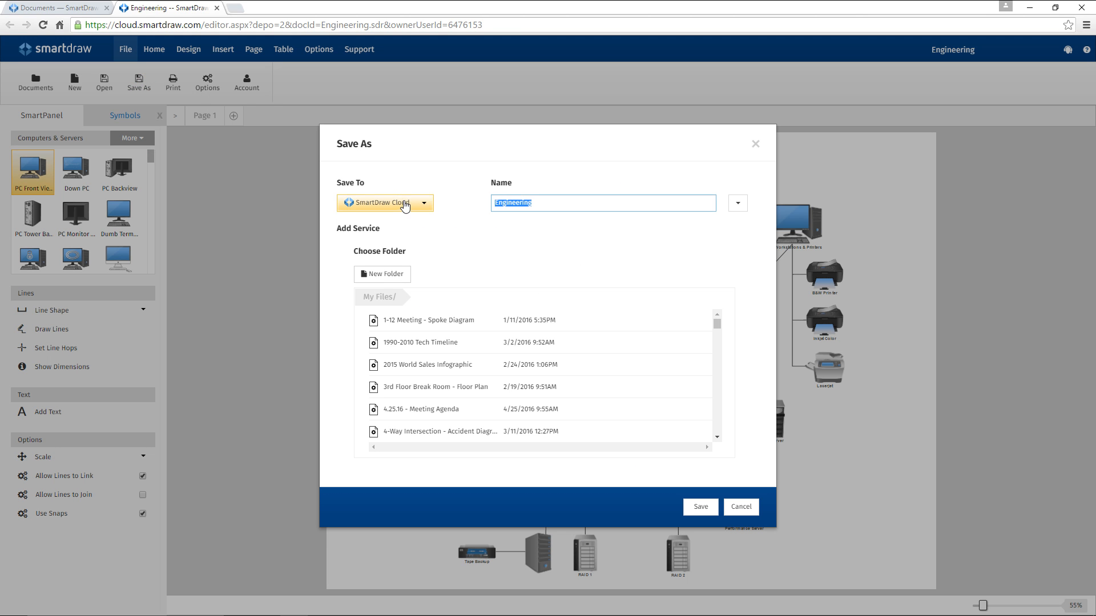
{"action": "left_click", "coordinate": [385, 203]}
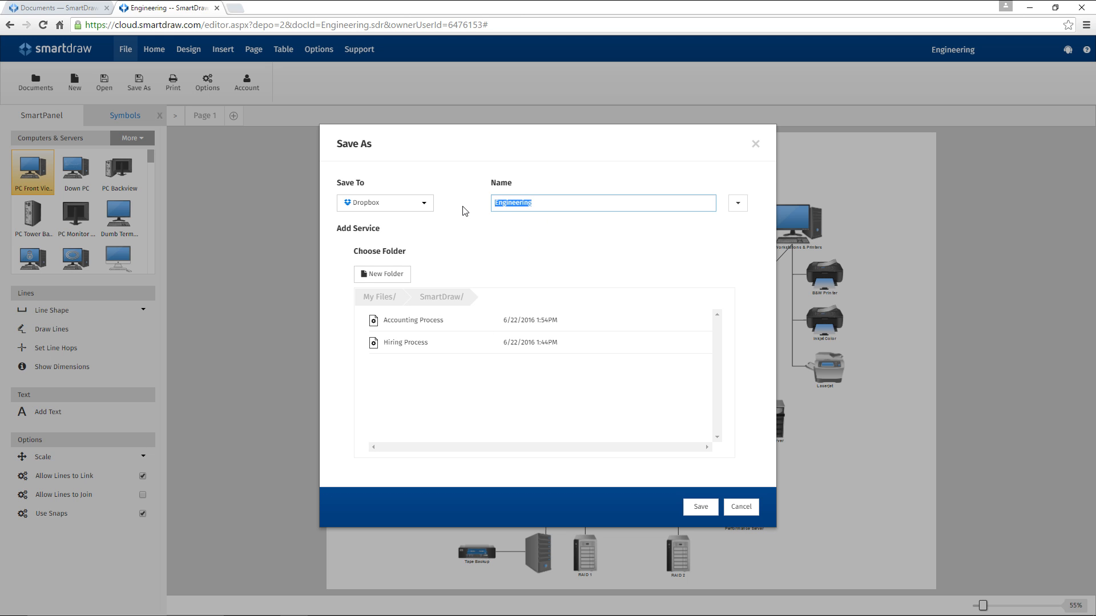
{"action": "type", "text": "Office 5H Network Diagram"}
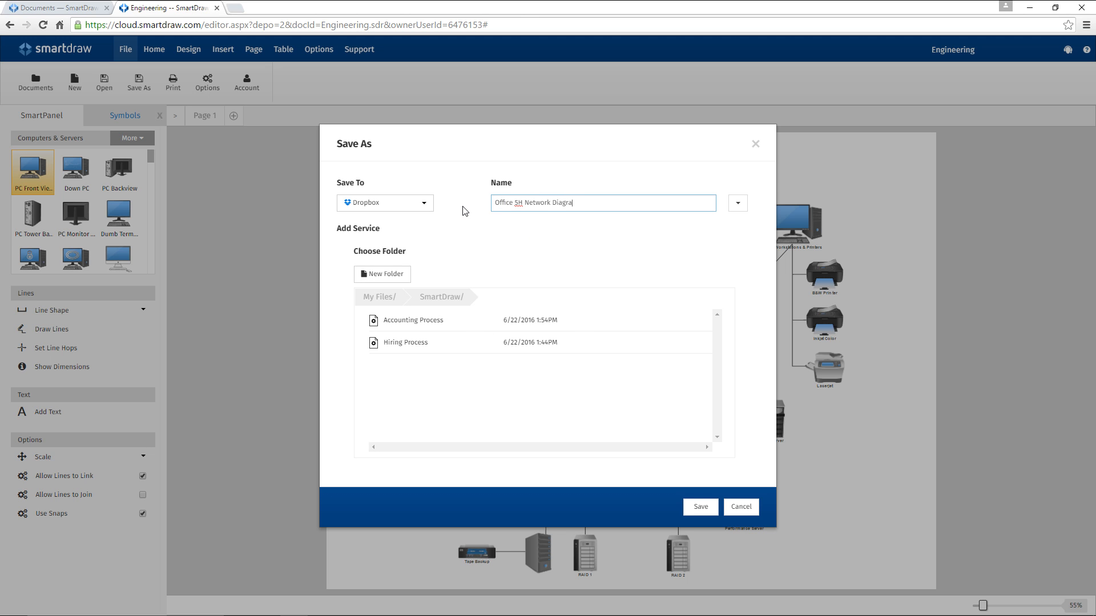
{"action": "left_click", "coordinate": [699, 507]}
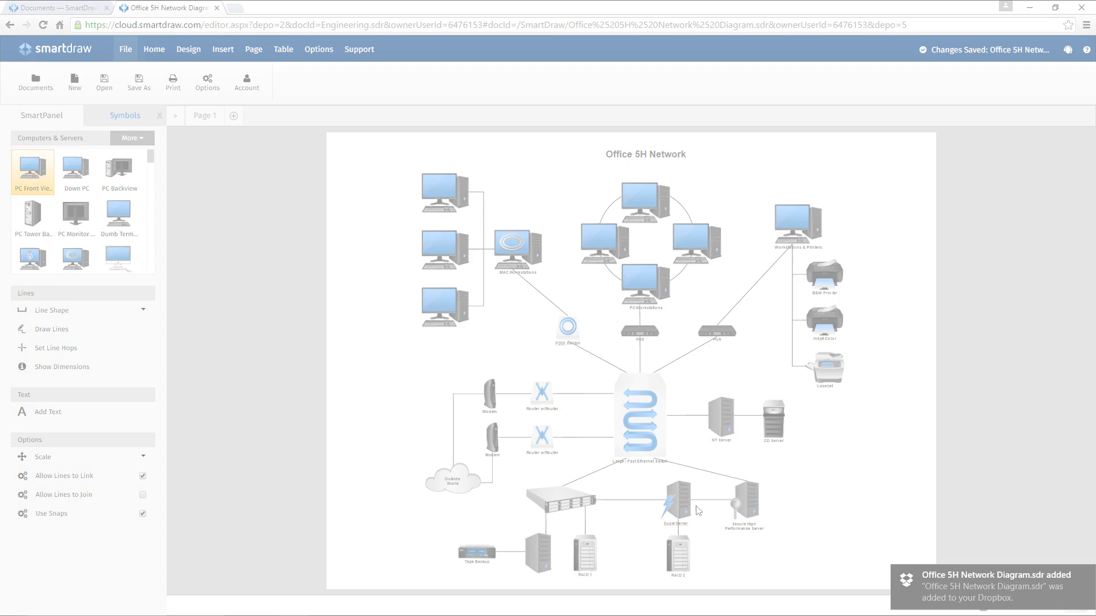